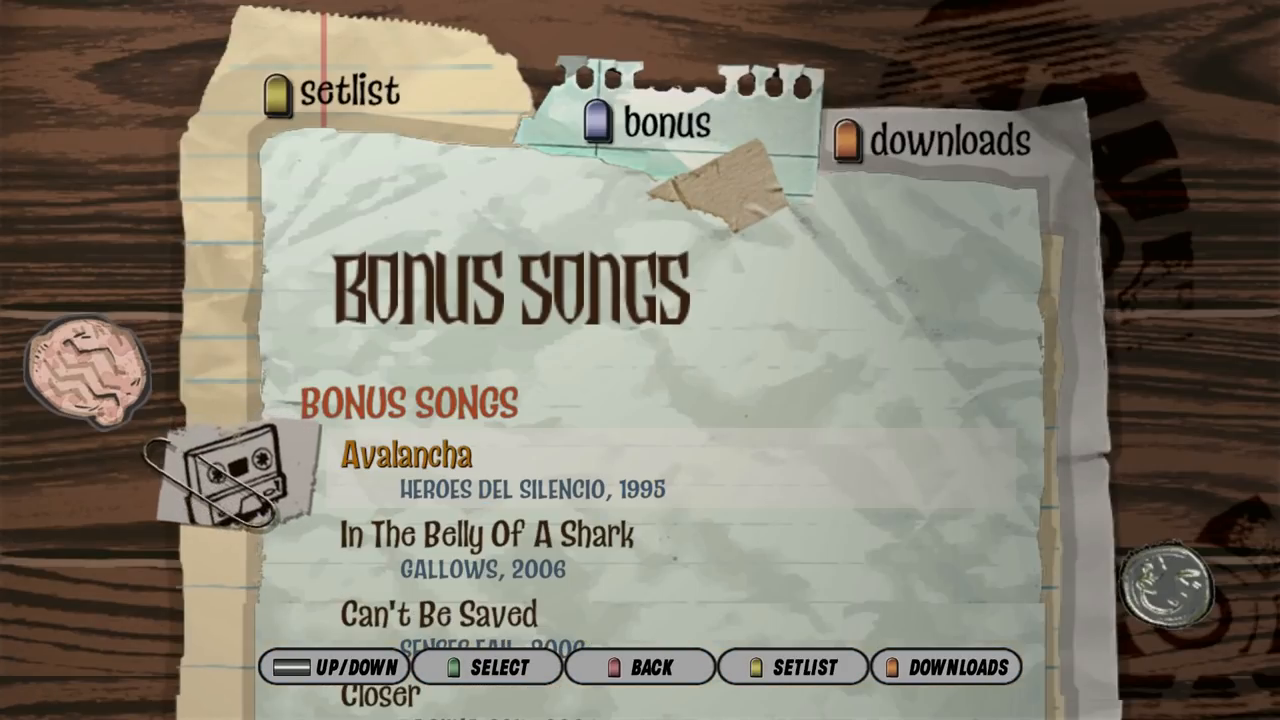
Step: Scroll the bonus songs list down to Through The Fire And Flames
scroll(down, 3)
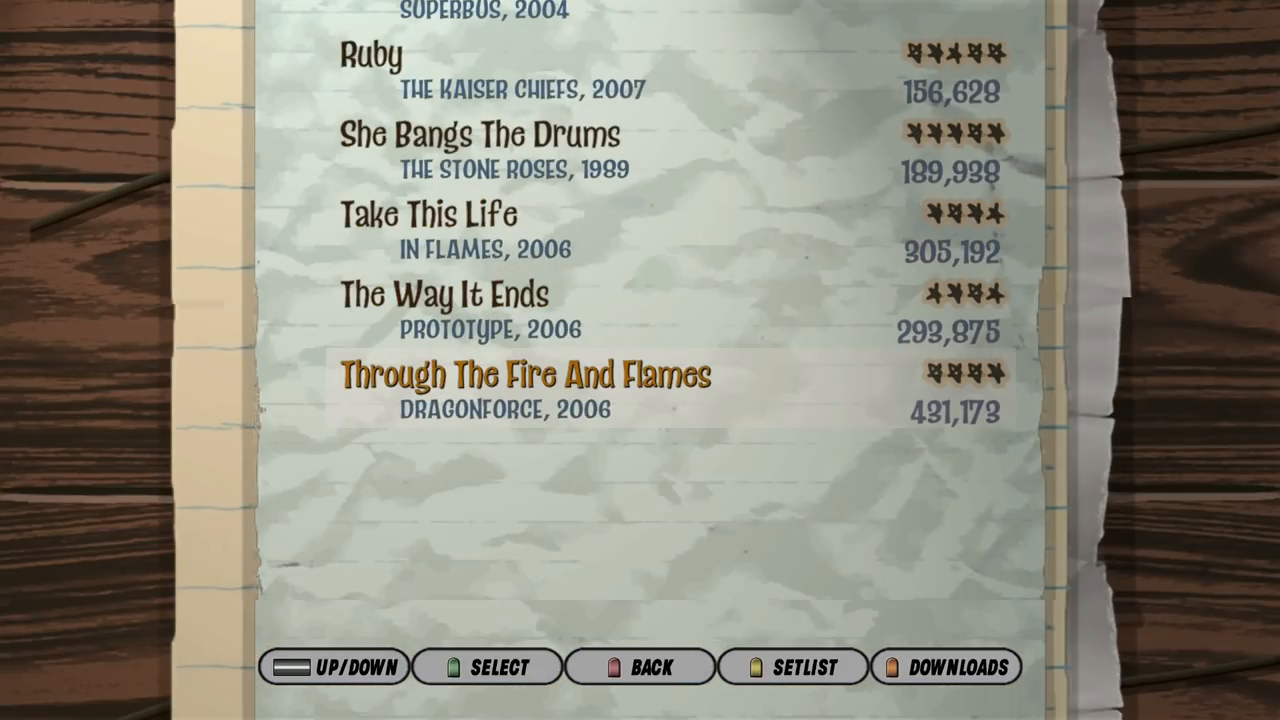
scroll(down, 3)
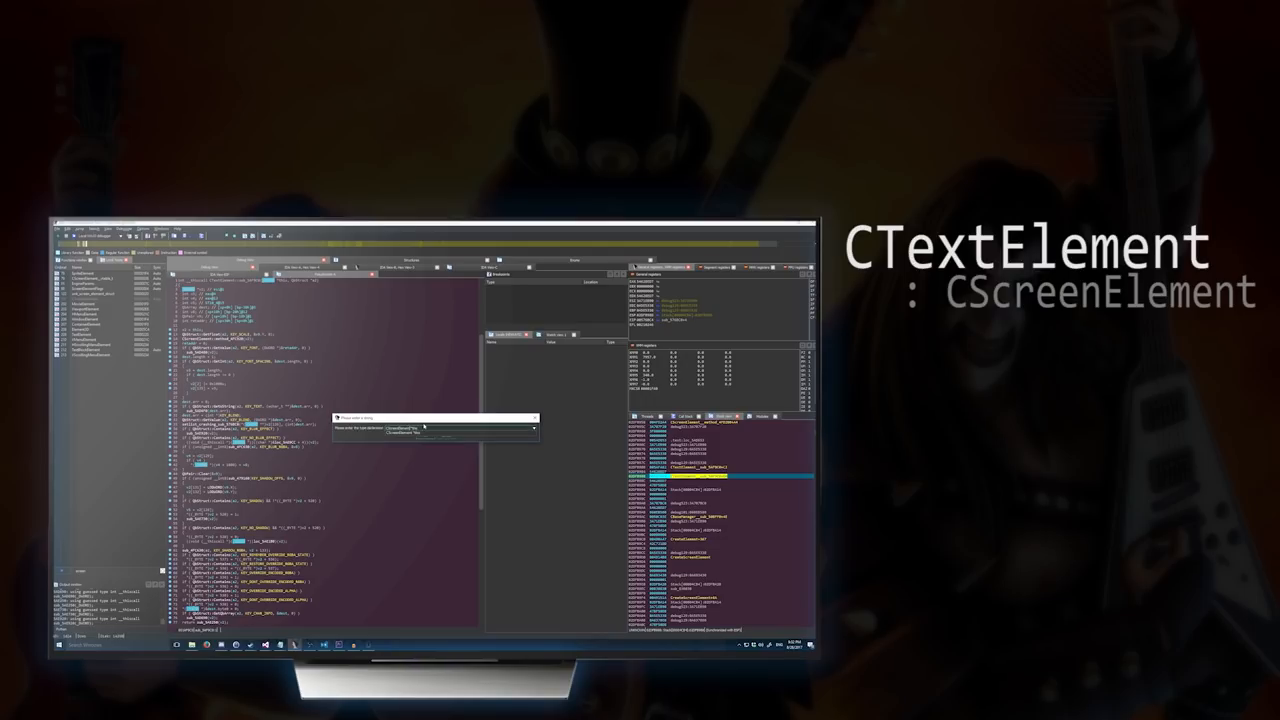
Step: Inspect the CTextElement strings in IDA, then scroll to the CXboxText class layout
click(535, 429)
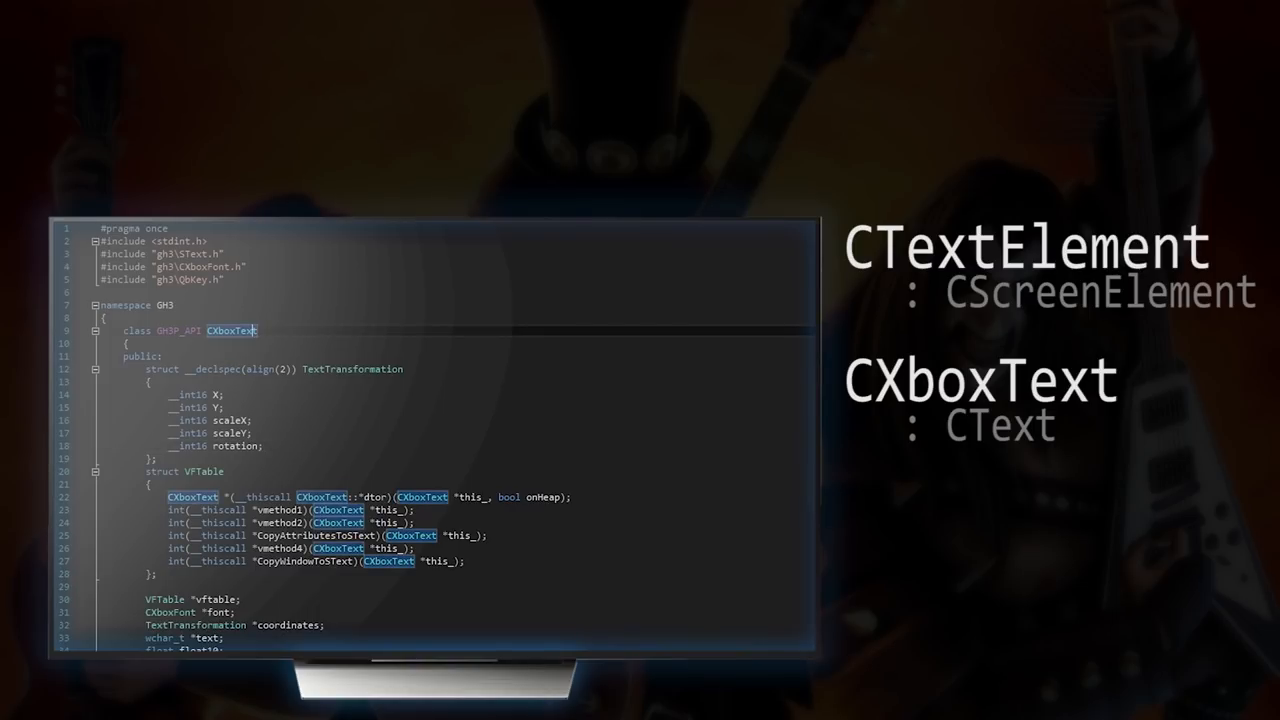
scroll(down, 3)
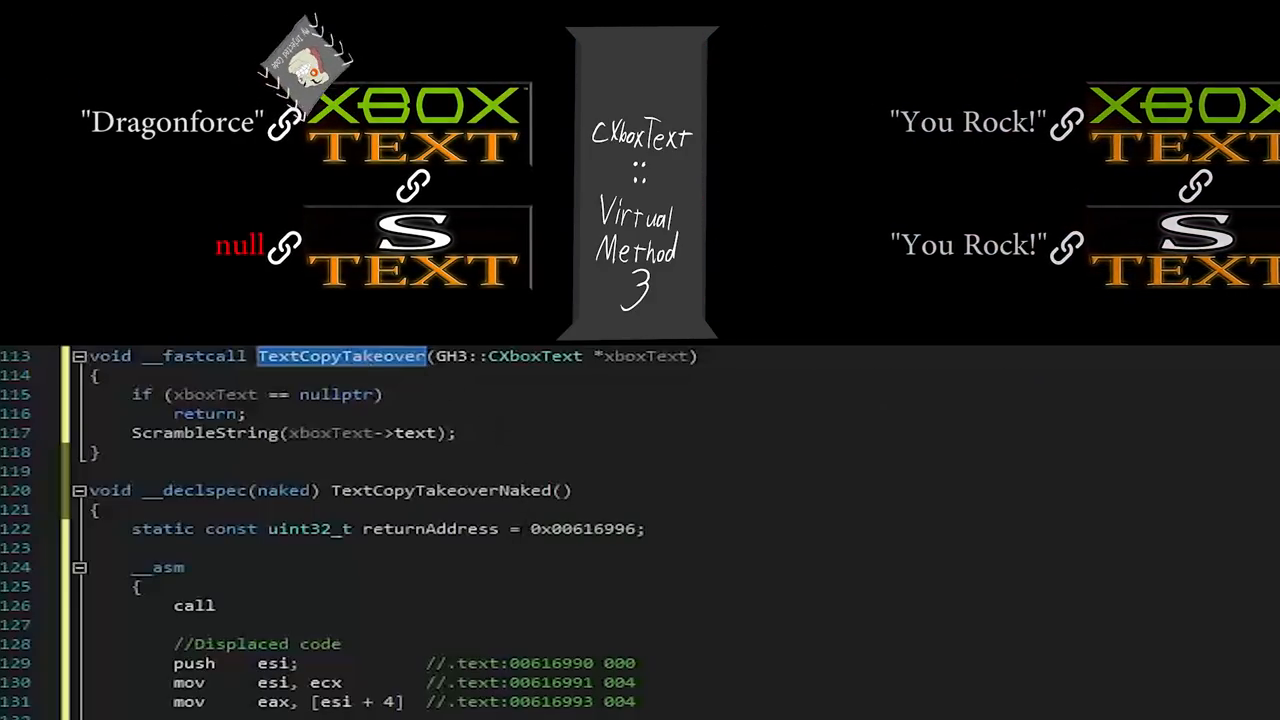
Step: Add a call to TextCopyTakeover in the TextCopyTakeoverNaked asm block
text(TextCopyTakeover)
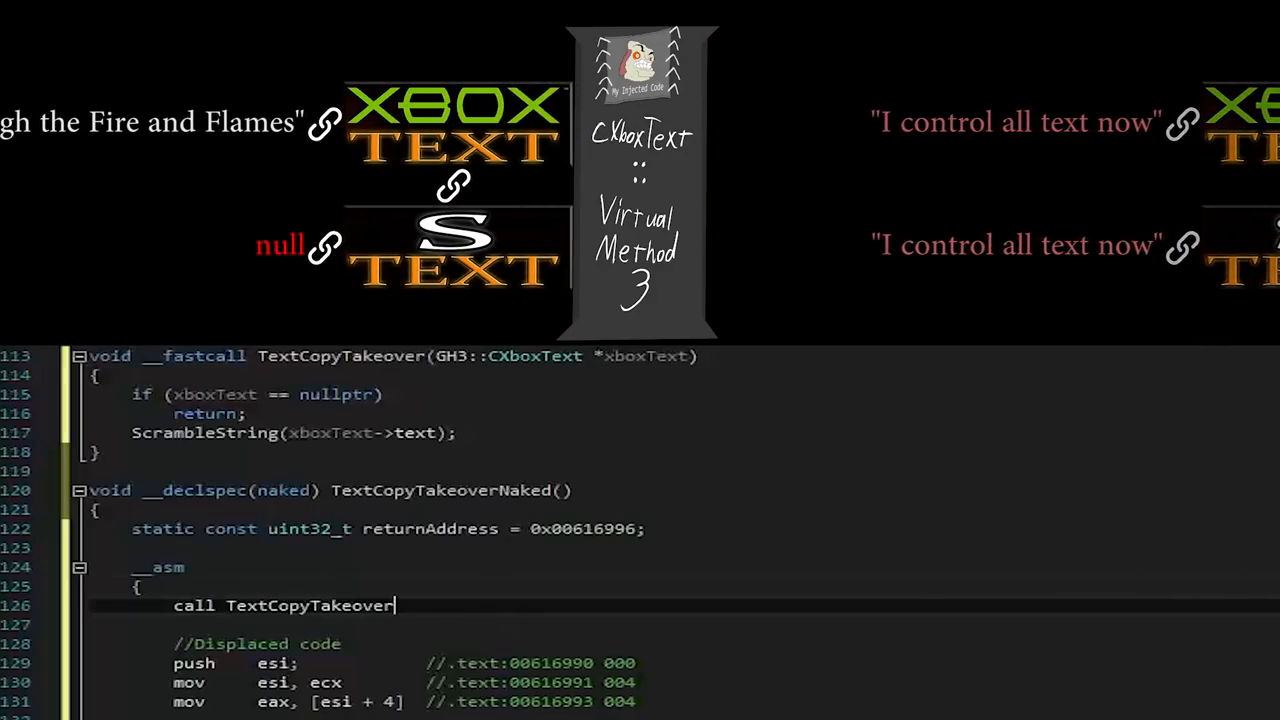
scroll(down, 3)
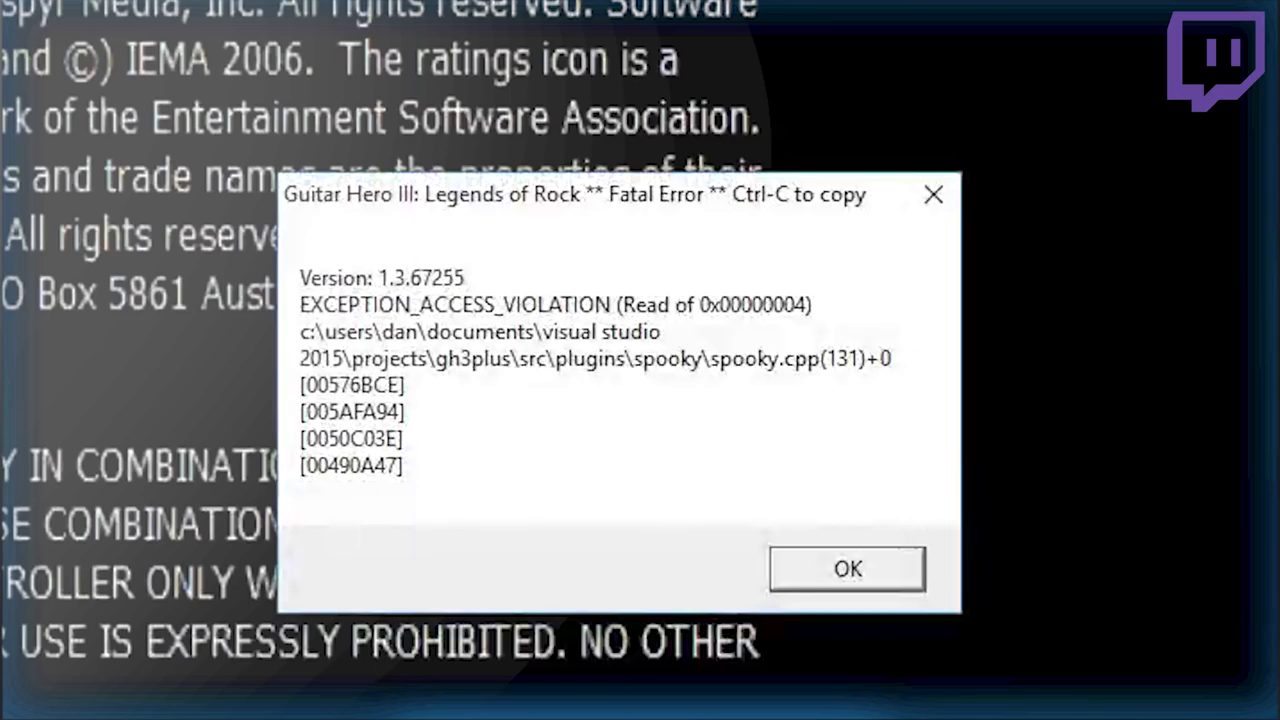
Step: Dismiss the Fatal Error access-violation report from spooky.cpp
click(846, 568)
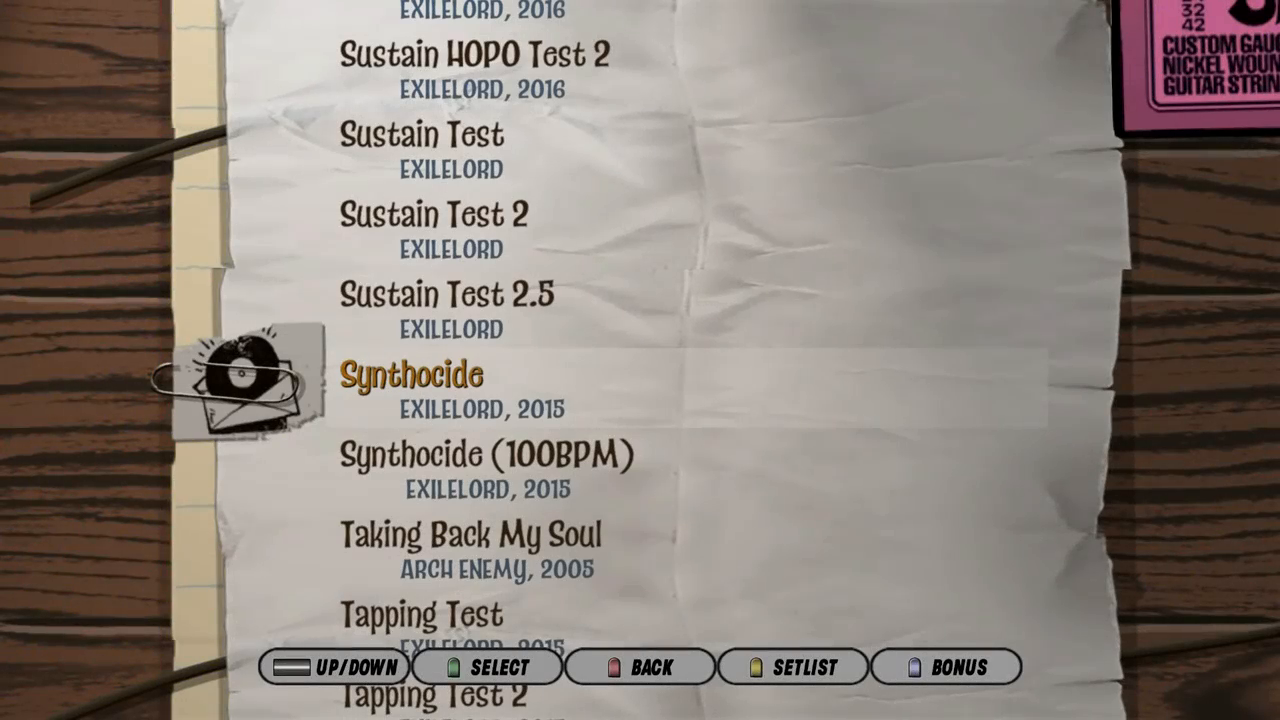
click(487, 667)
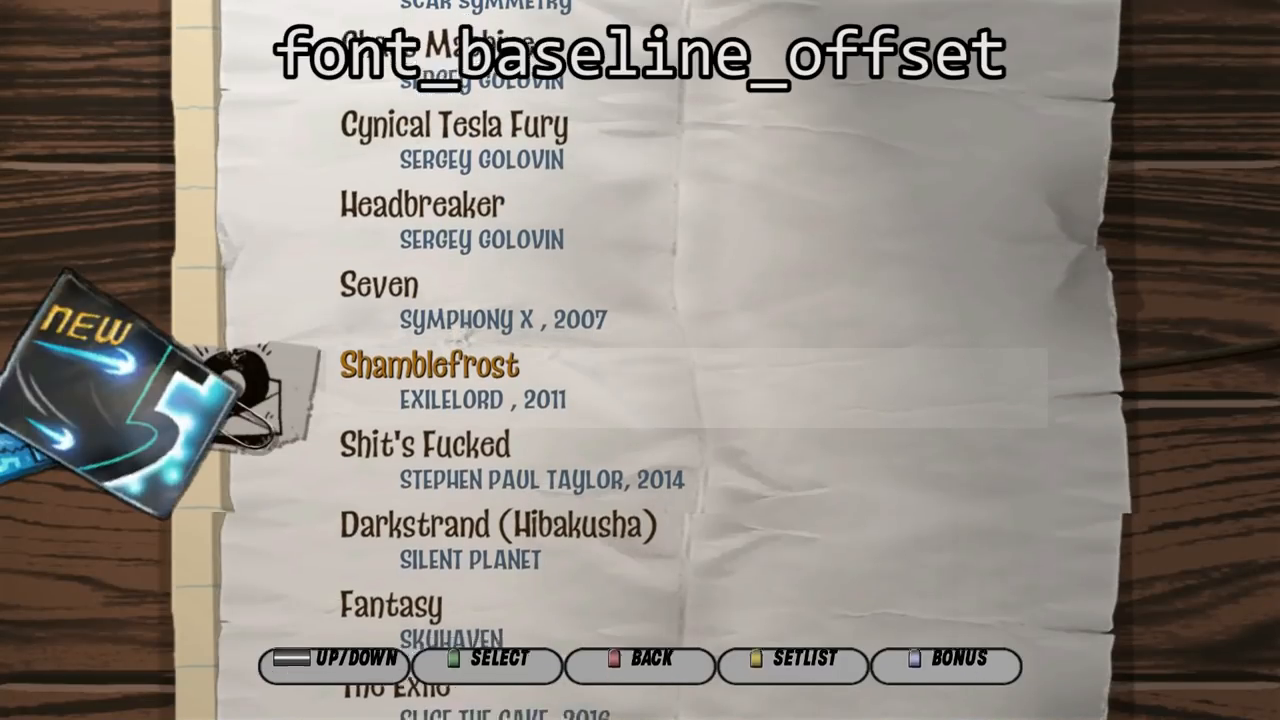
Step: Select Shamblefrost in the Downloads list with the font baseline tweak active
click(483, 666)
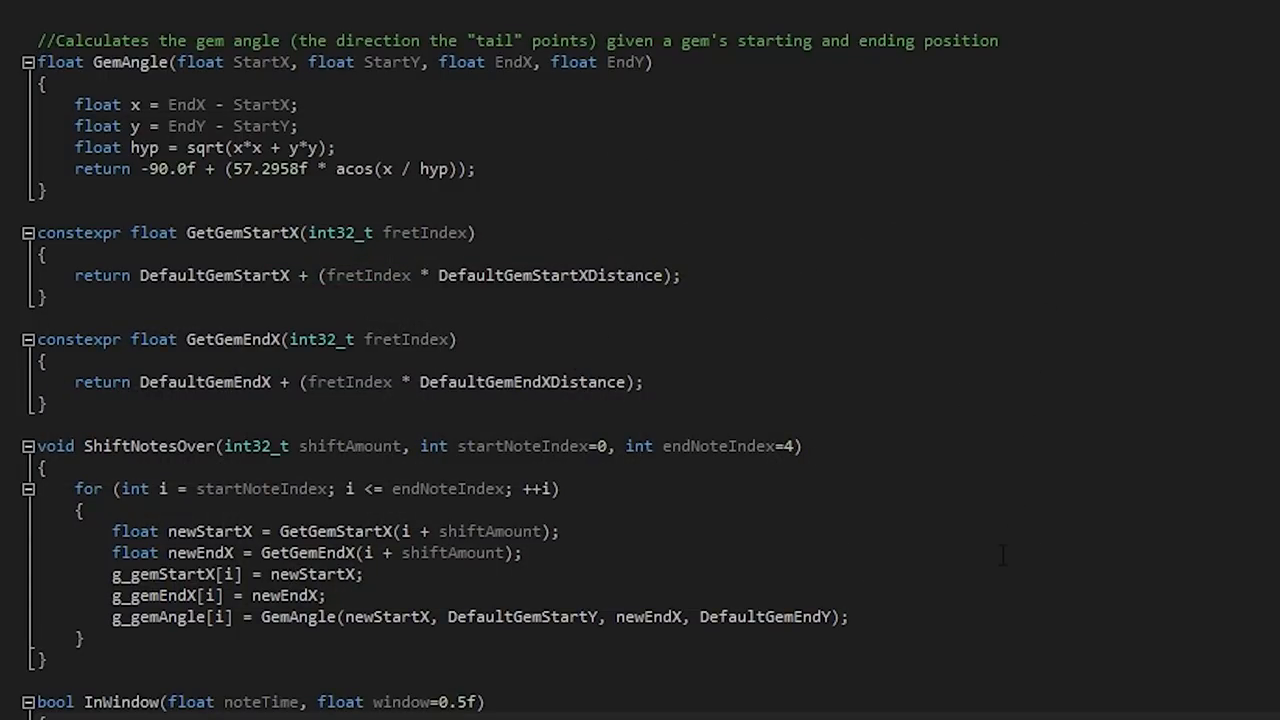
mouse_move(820, 193)
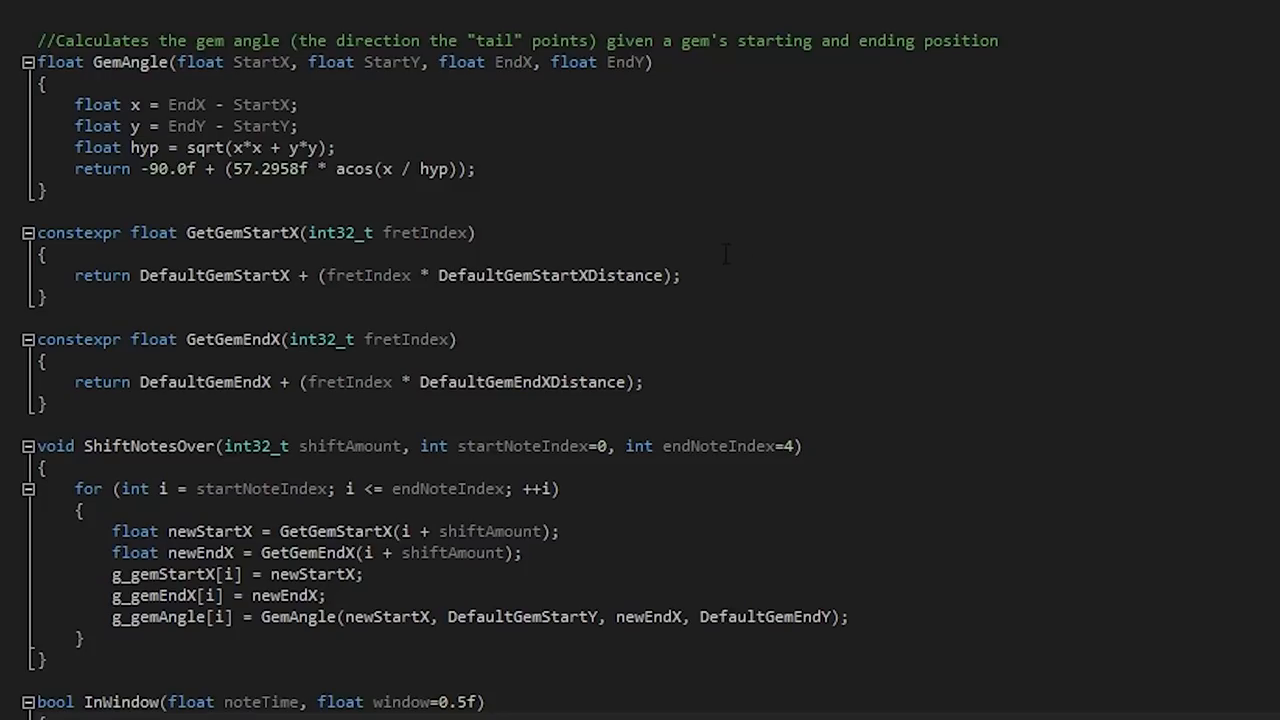
Step: Open the gem shifting source showing ShiftNotesOver and GemAngle
double_click(233, 339)
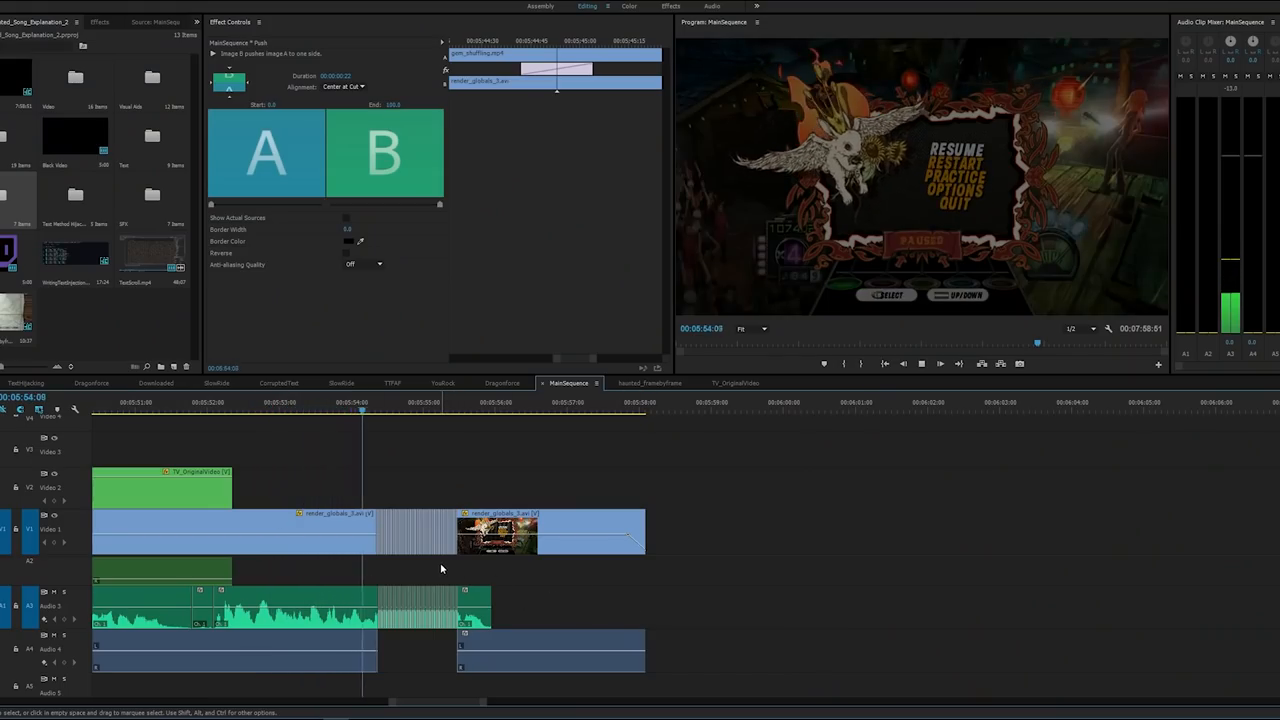
Step: Play MainSequence past the push transition into the pause-menu footage
click(507, 402)
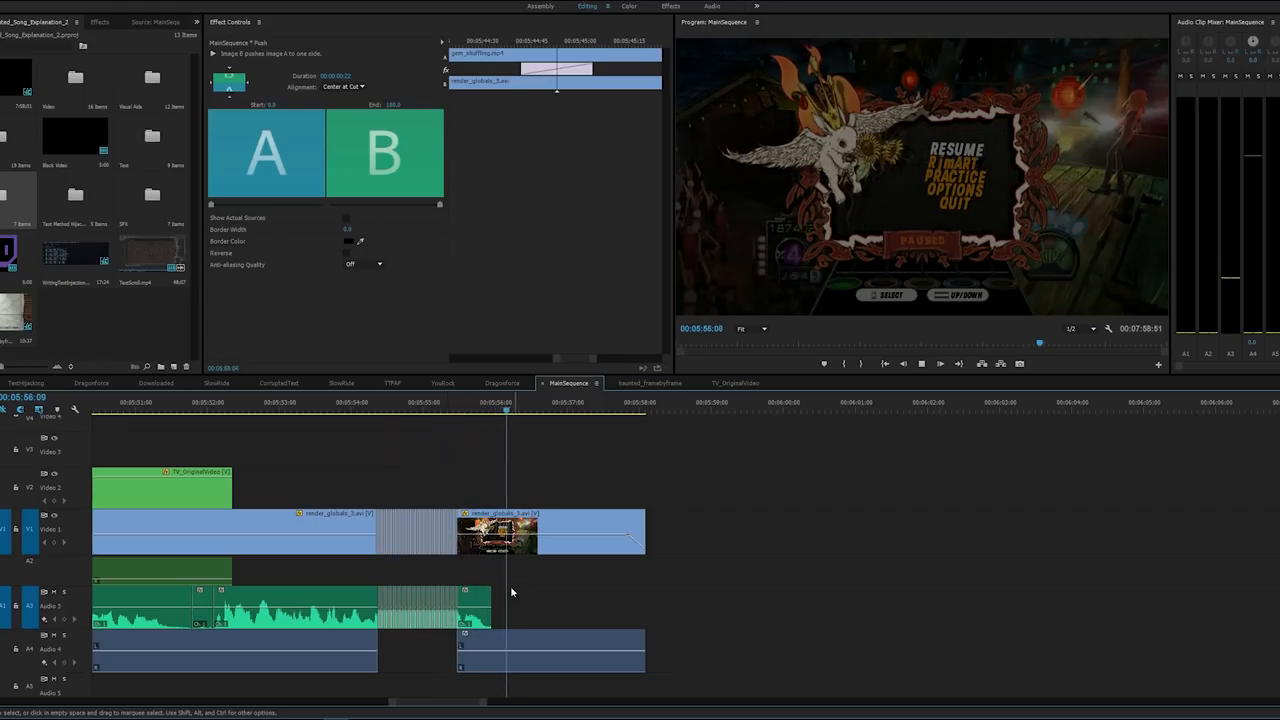